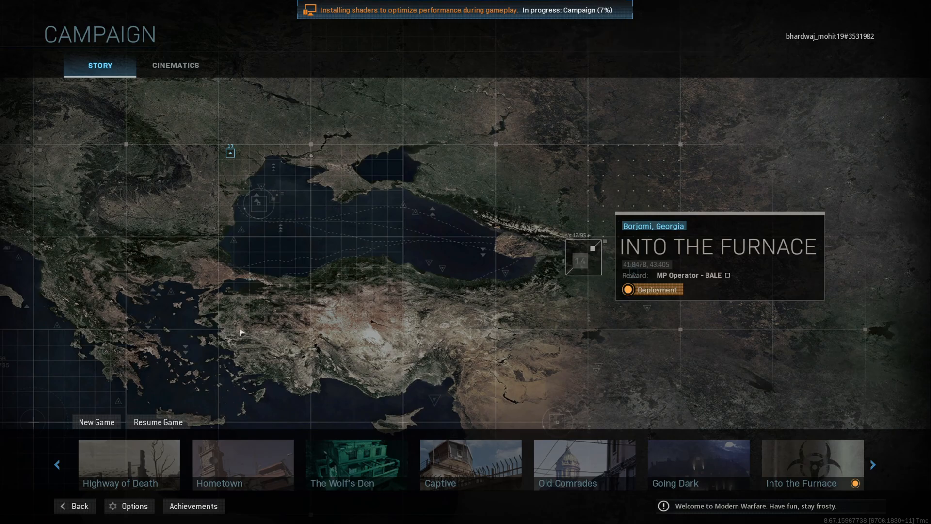
Reach the Options > Graphics > Quality page containing Restart Shaders Installation.
{"action": "left_click", "coordinate": [129, 507]}
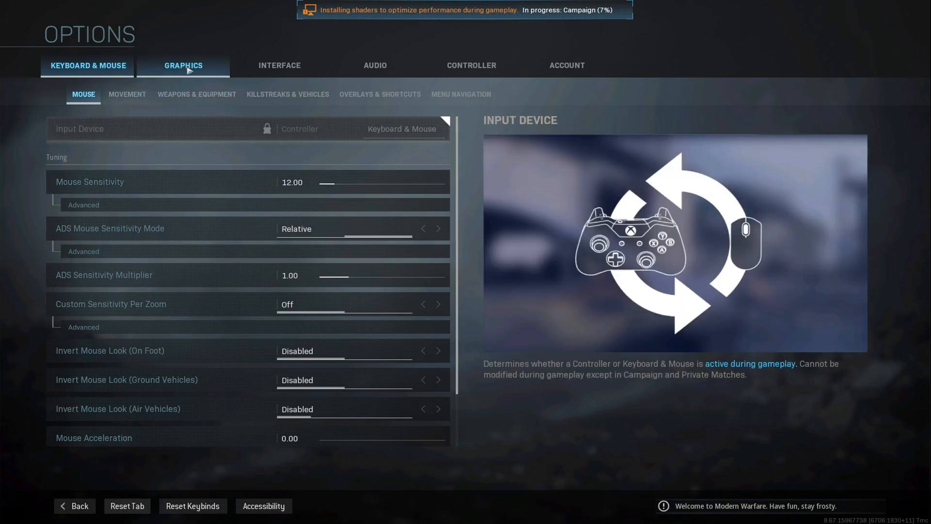
{"action": "left_click", "coordinate": [183, 65]}
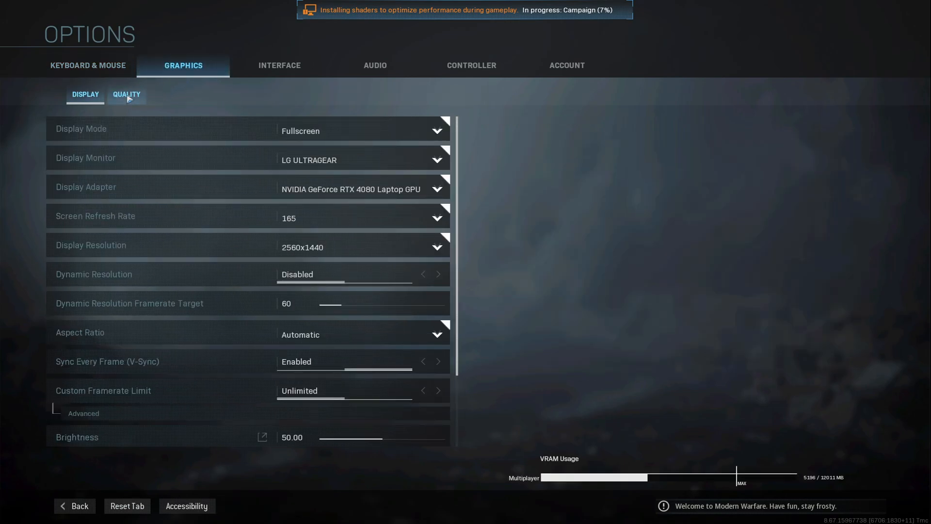
{"action": "left_click", "coordinate": [126, 94]}
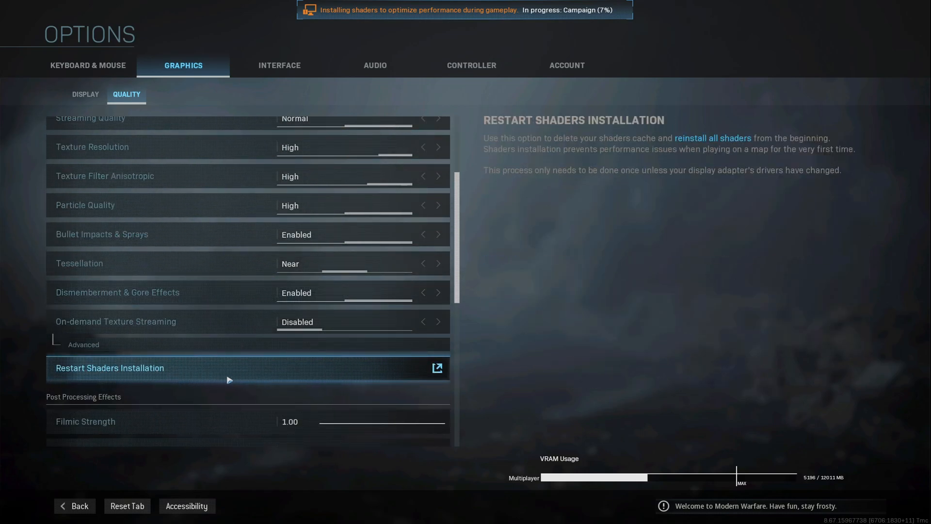
{"action": "mouse_move", "coordinate": [323, 379]}
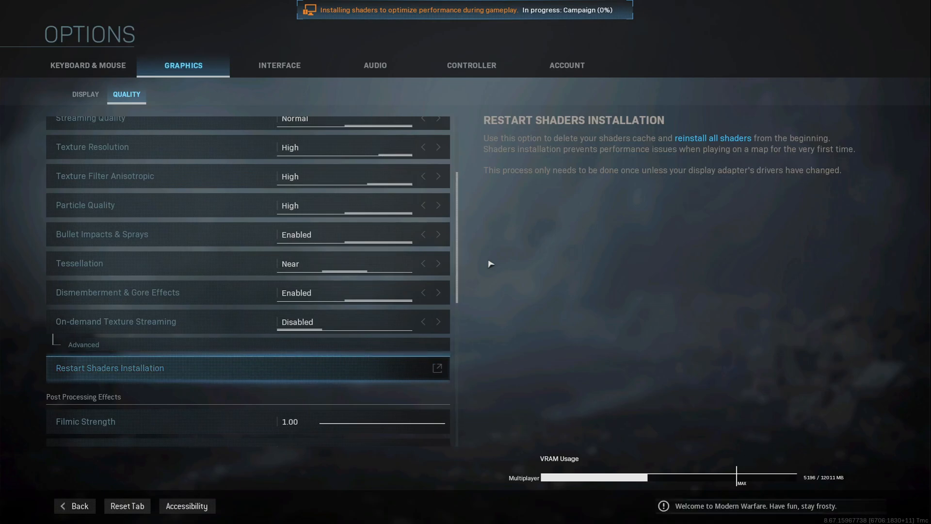
{"action": "mouse_move", "coordinate": [604, 25]}
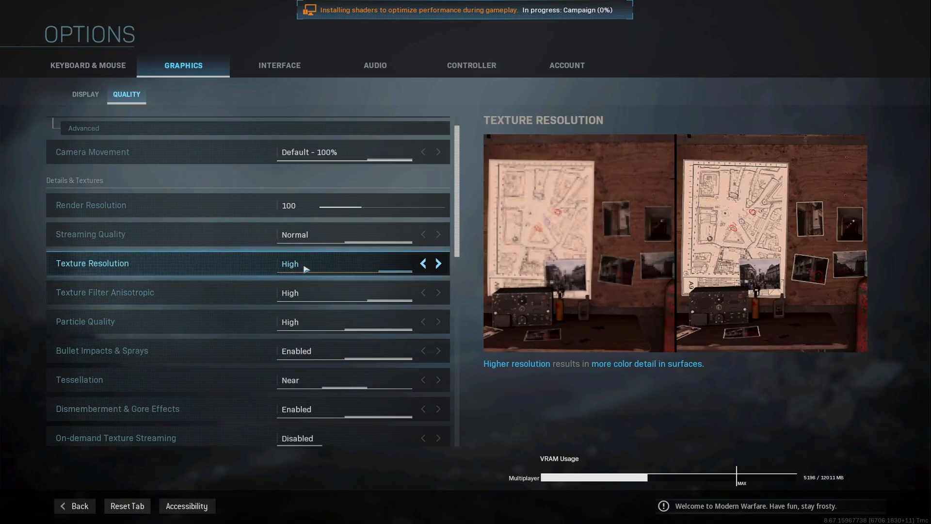
Set Texture Resolution to Low, then back to High.
{"action": "left_click", "coordinate": [423, 263]}
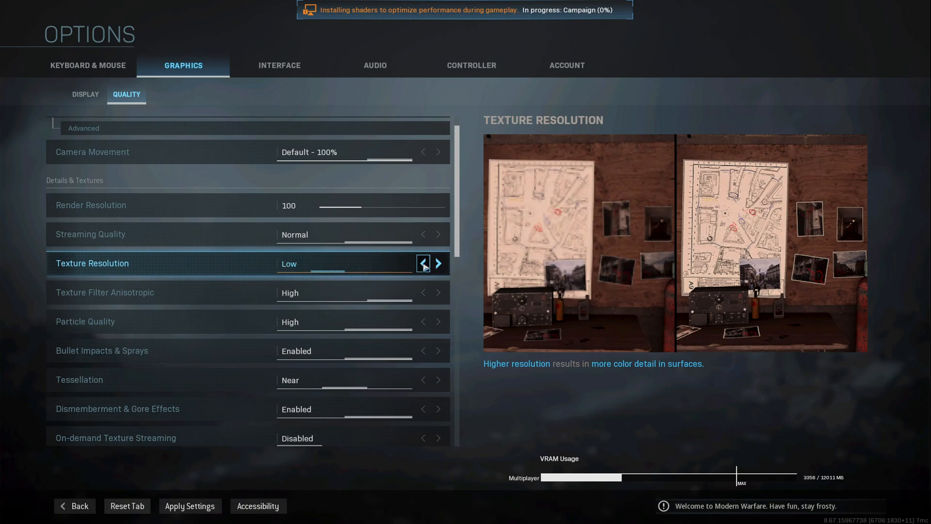
{"action": "left_click", "coordinate": [423, 263]}
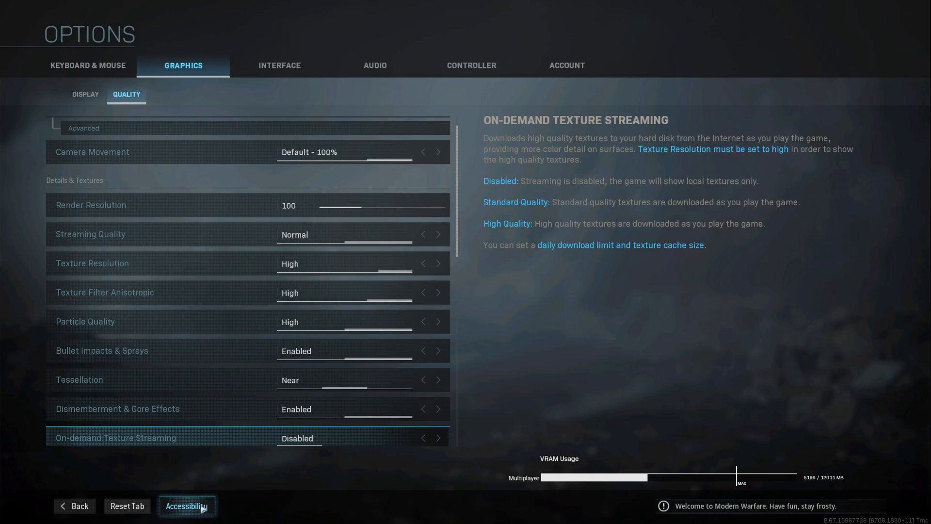
Resume the Into the Furnace mission via Resume Game and the Resume dialog.
{"action": "left_click", "coordinate": [74, 505]}
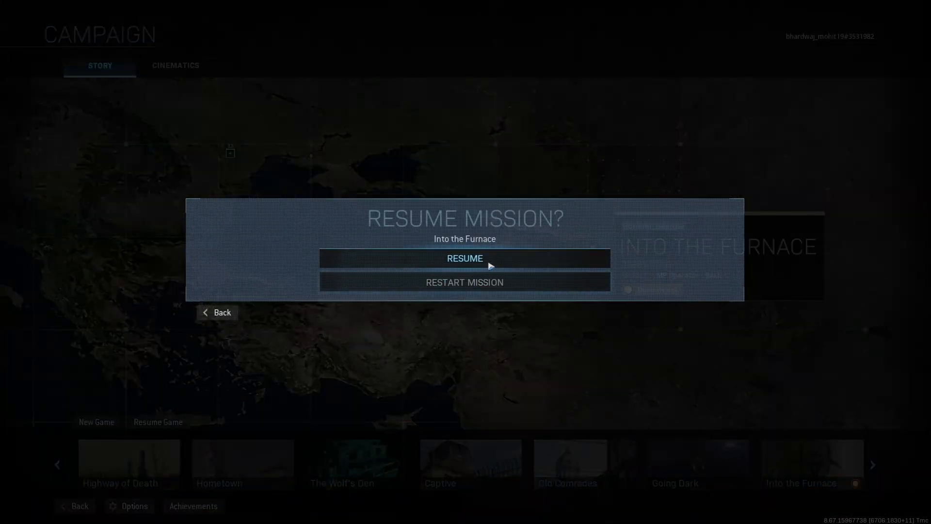
{"action": "left_click", "coordinate": [465, 258]}
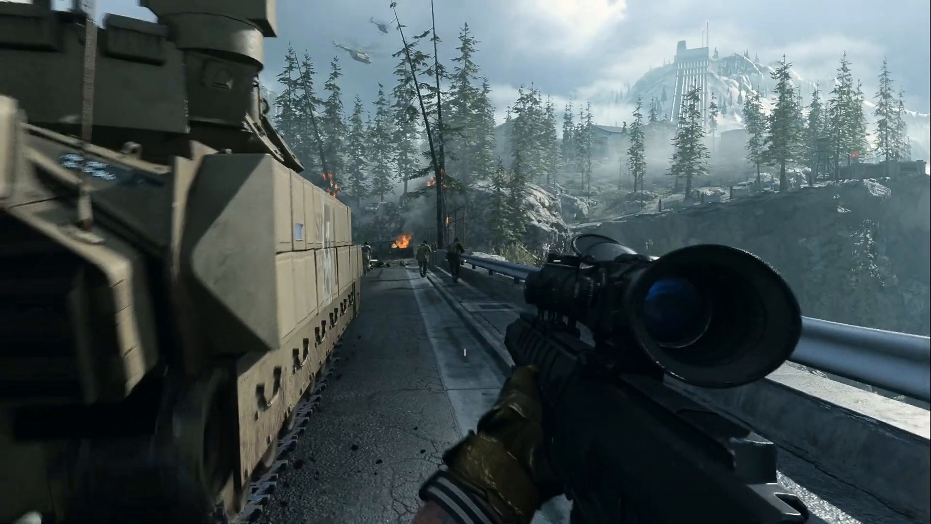